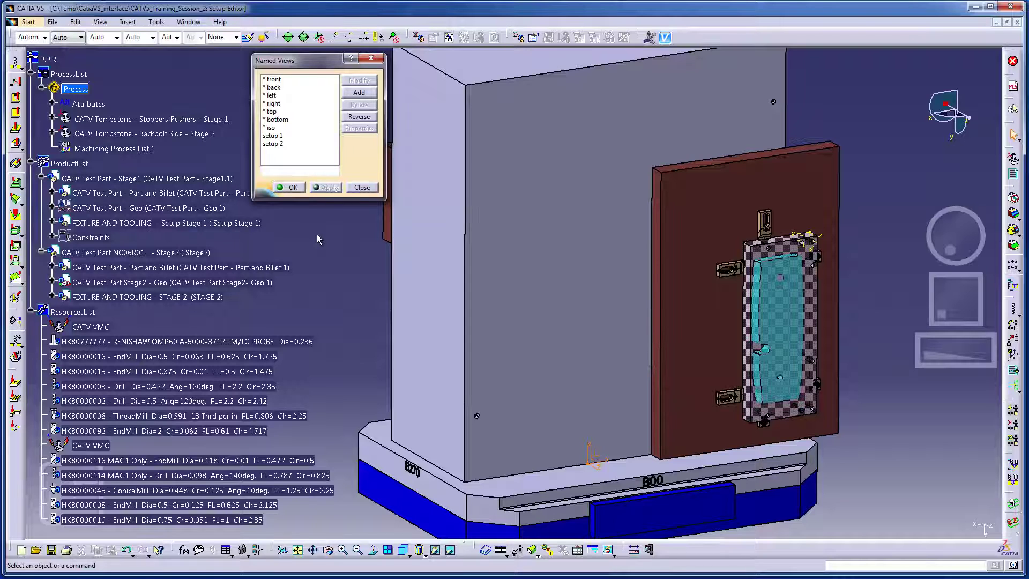
pyautogui.moveTo(276, 148)
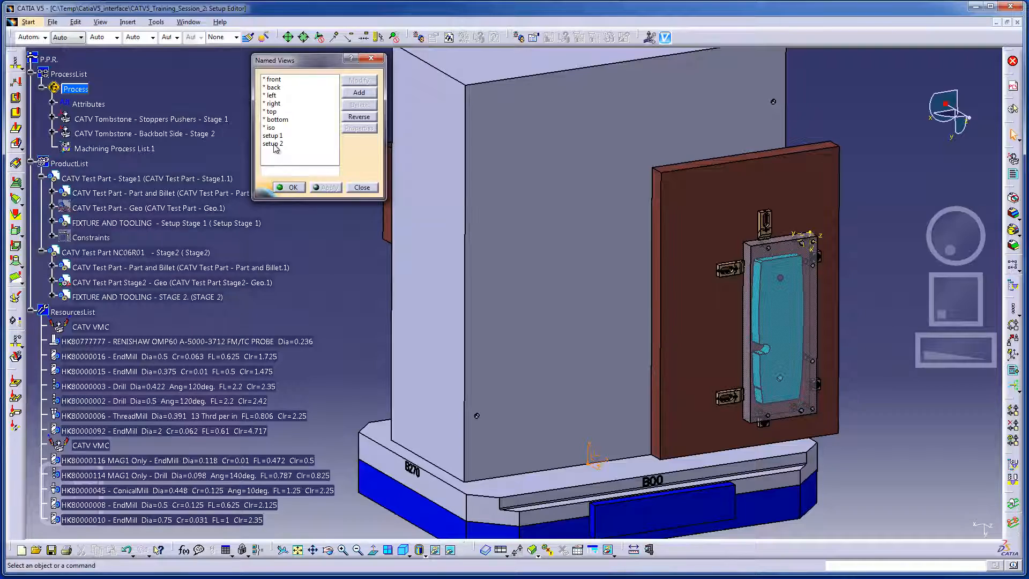
# - Apply the saved 'setup 2' named view to show the Stage 2 part and fixture
pyautogui.click(325, 187)
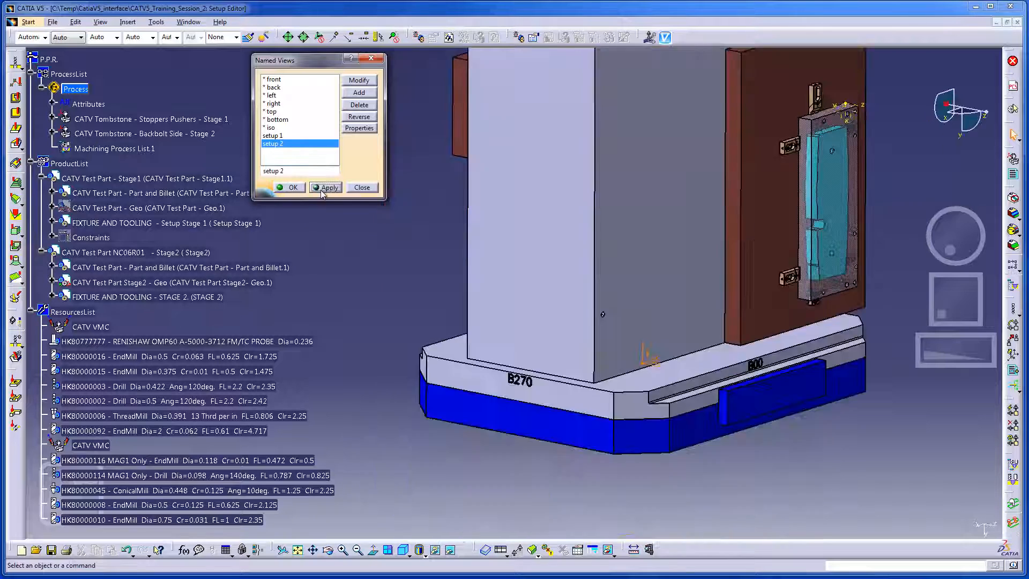
pyautogui.click(325, 187)
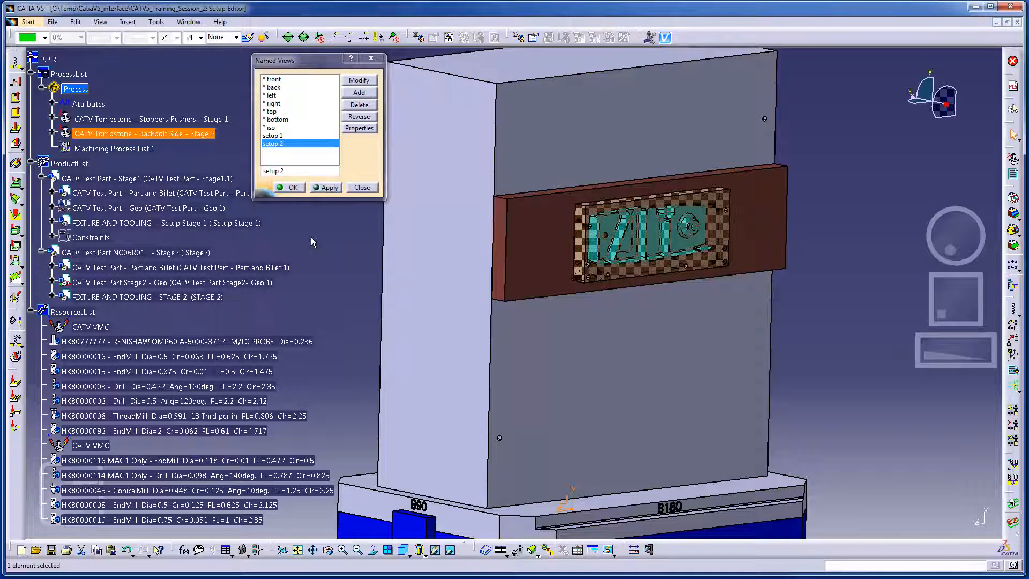
pyautogui.moveTo(371, 225)
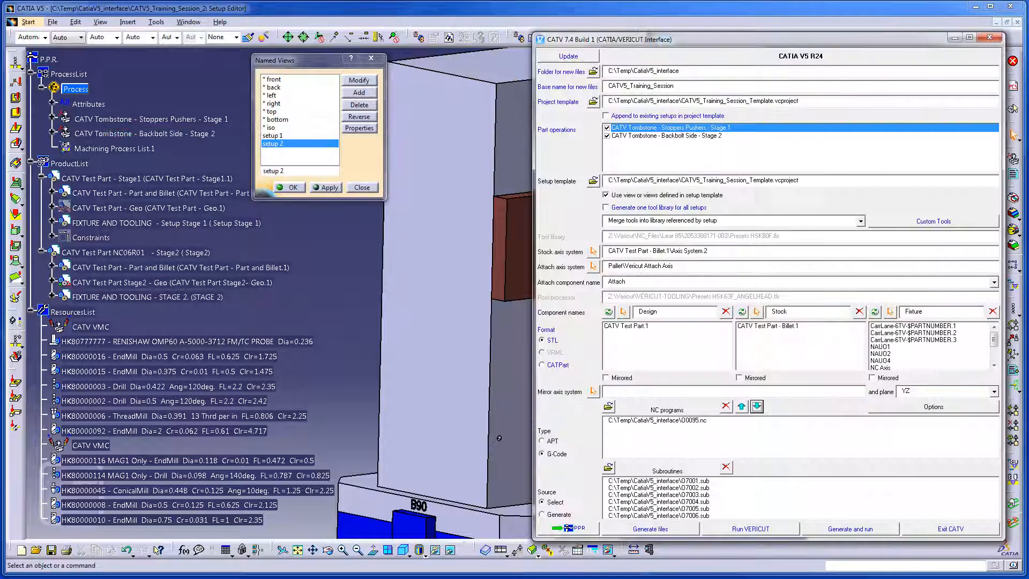
# - Review the Backbolt Side - Stage 2 operation settings, then generate both setups and run VERICUT
pyautogui.click(128, 296)
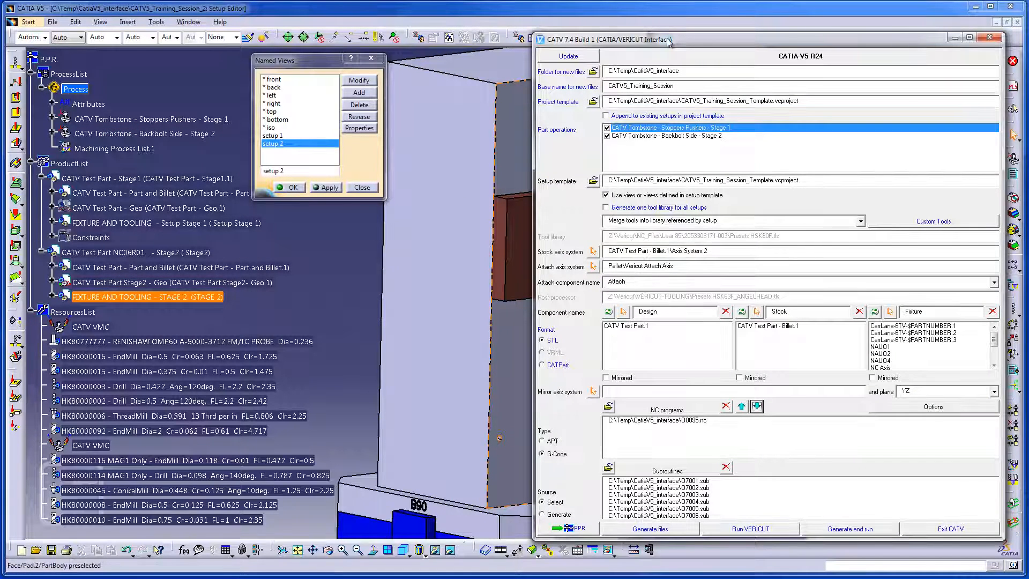
pyautogui.moveTo(663, 105)
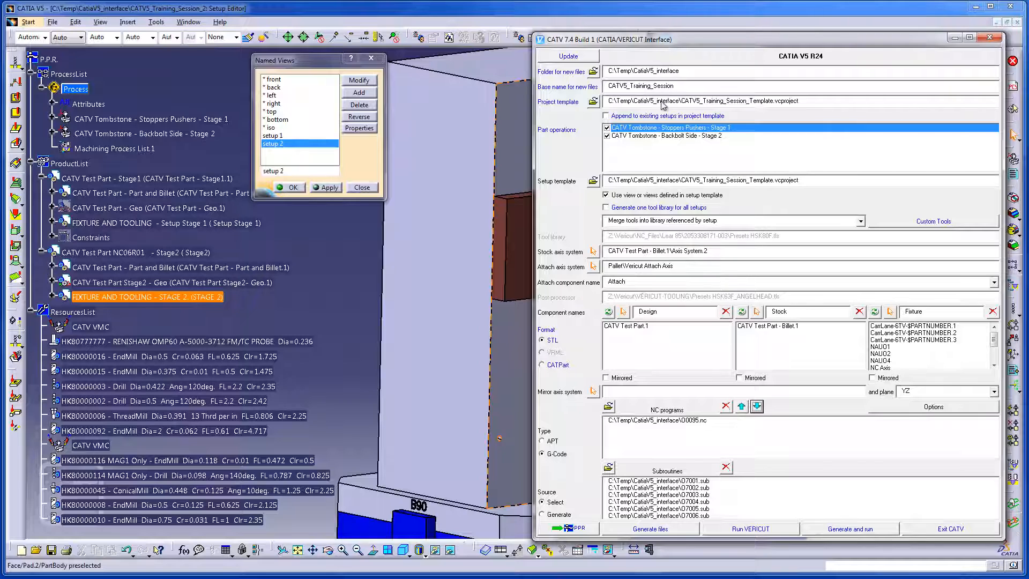
pyautogui.click(665, 135)
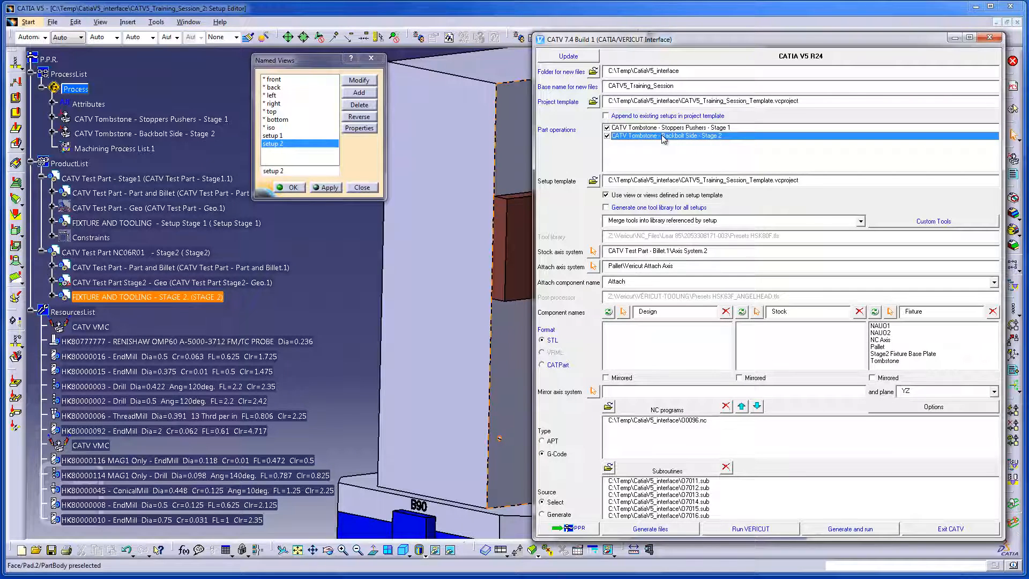
pyautogui.moveTo(787, 386)
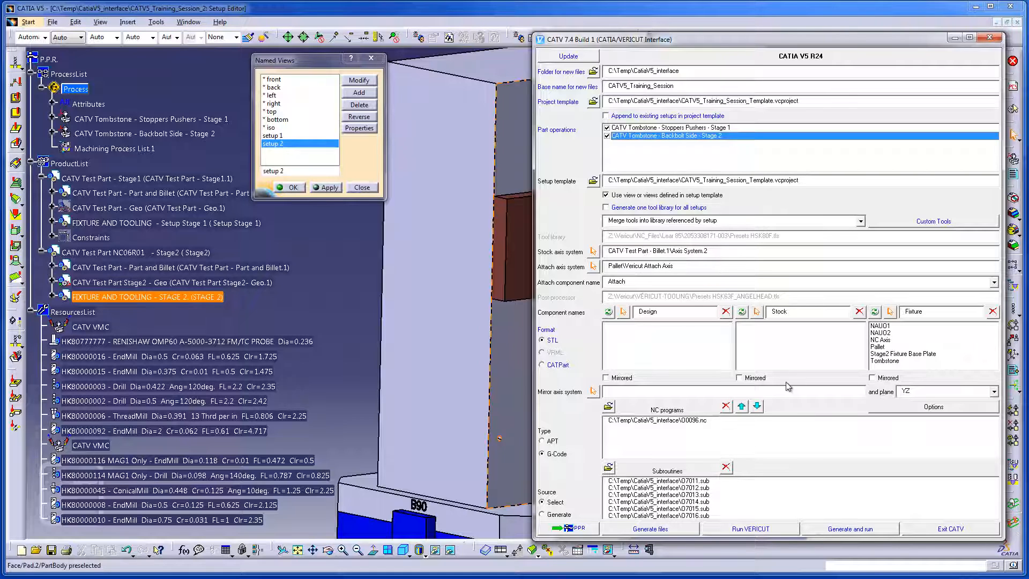
pyautogui.click(848, 528)
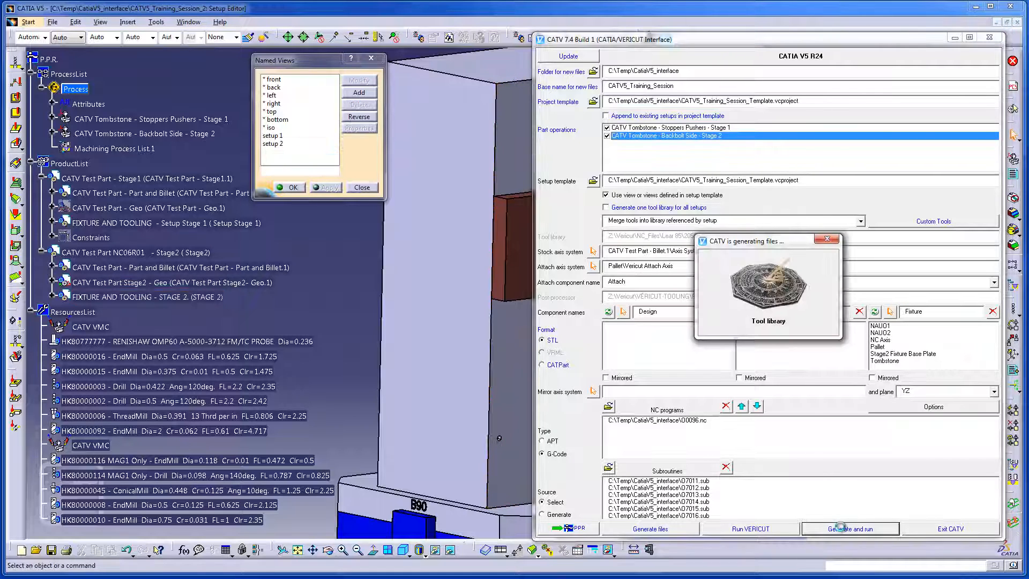
pyautogui.click(848, 528)
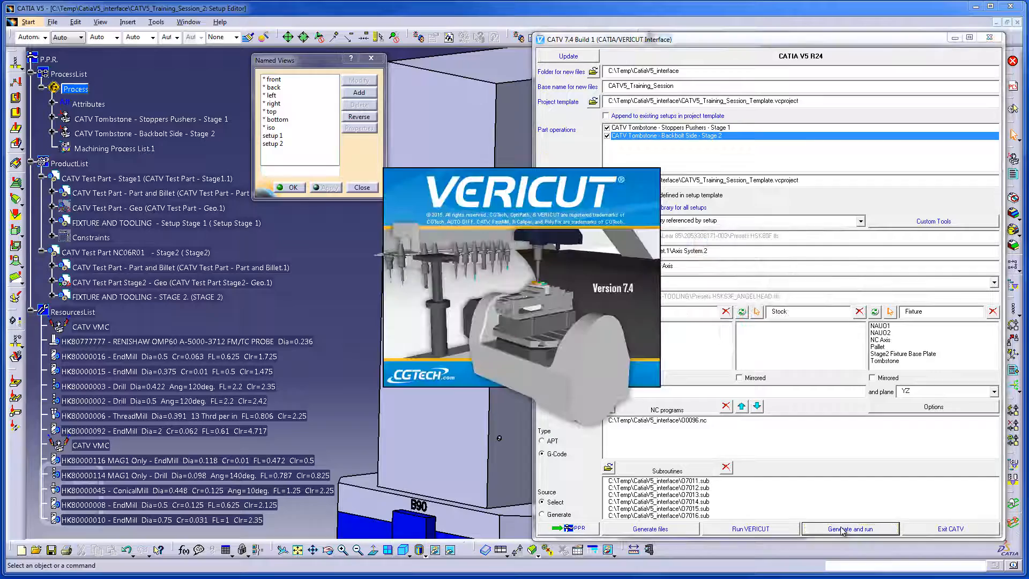
# - Let VERICUT load the CATV5_Training_Session project with stock, machine and program O0095
pyautogui.click(848, 528)
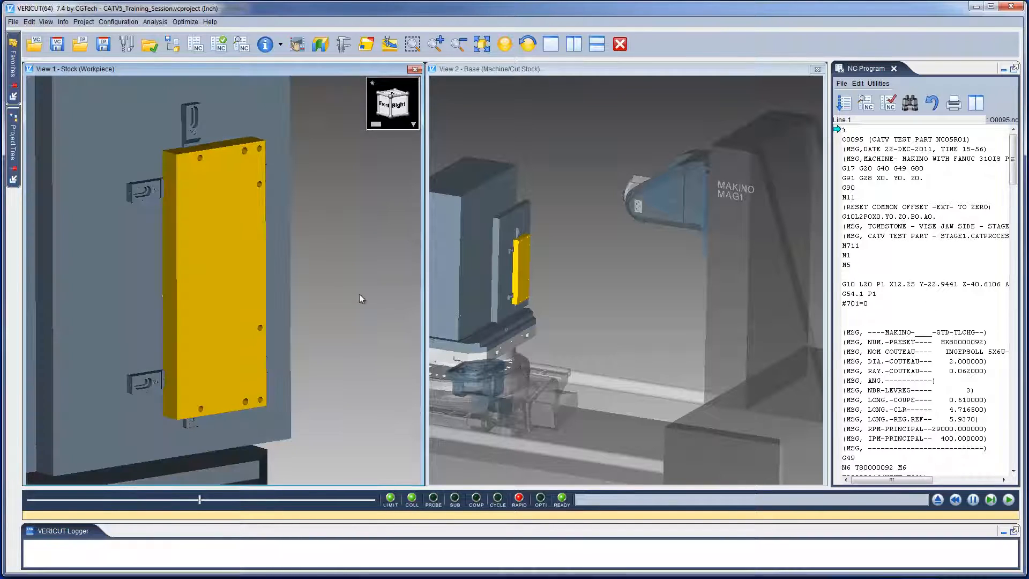
pyautogui.moveTo(866, 449)
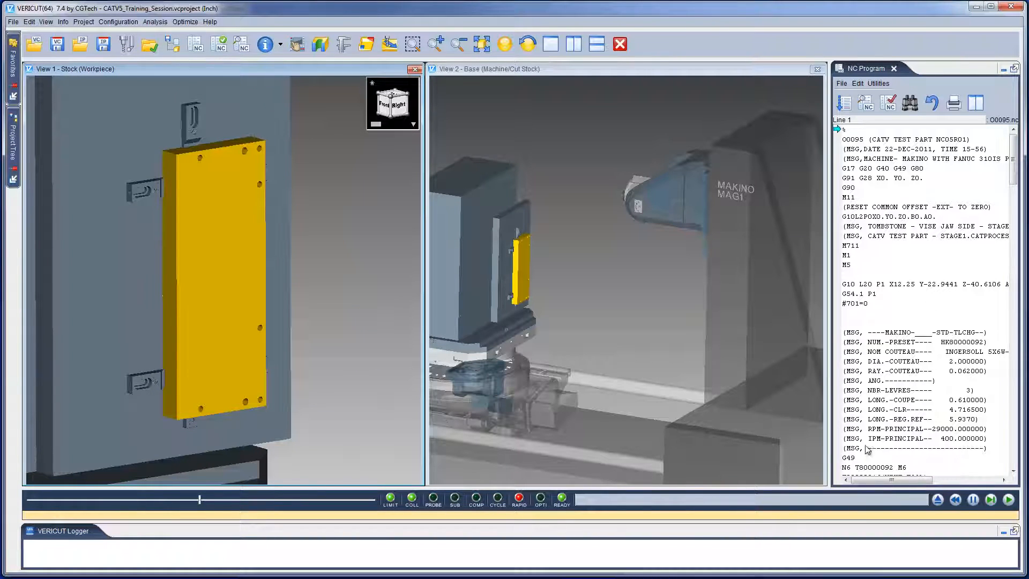
# - Play NC program O0095 to the end, cutting the stage 1 pocket and slots
pyautogui.click(1007, 499)
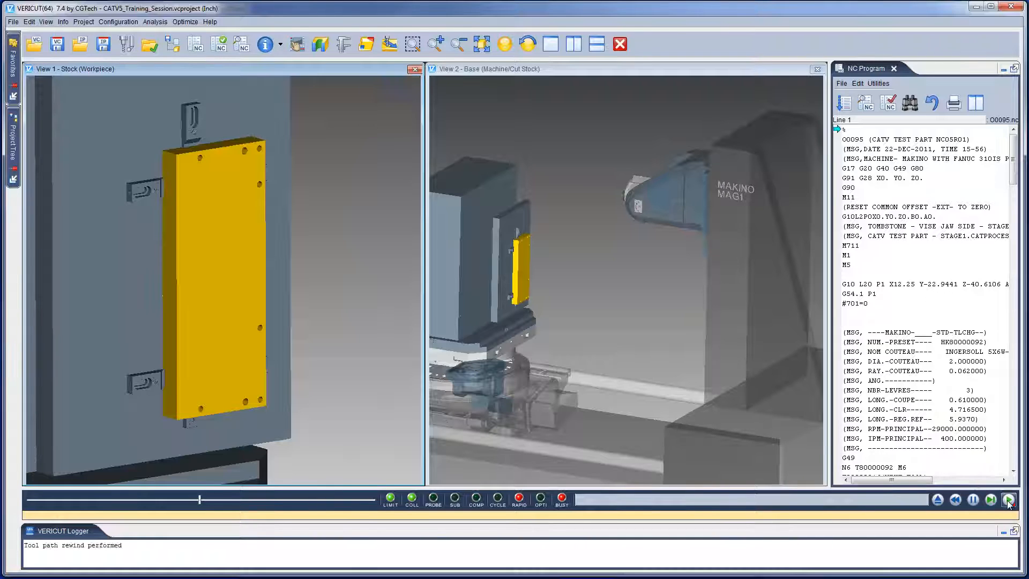
pyautogui.click(1008, 499)
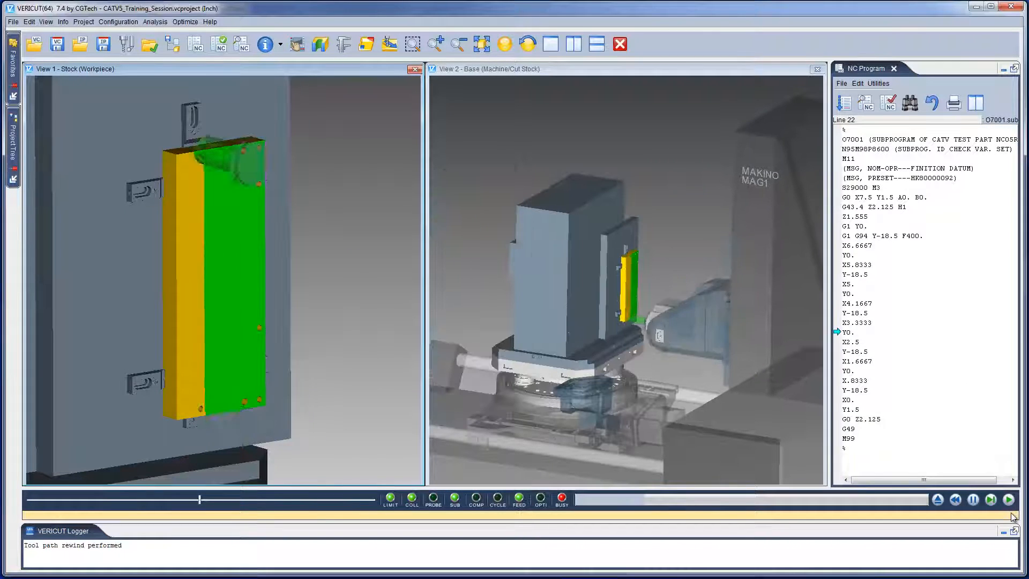
pyautogui.click(1008, 499)
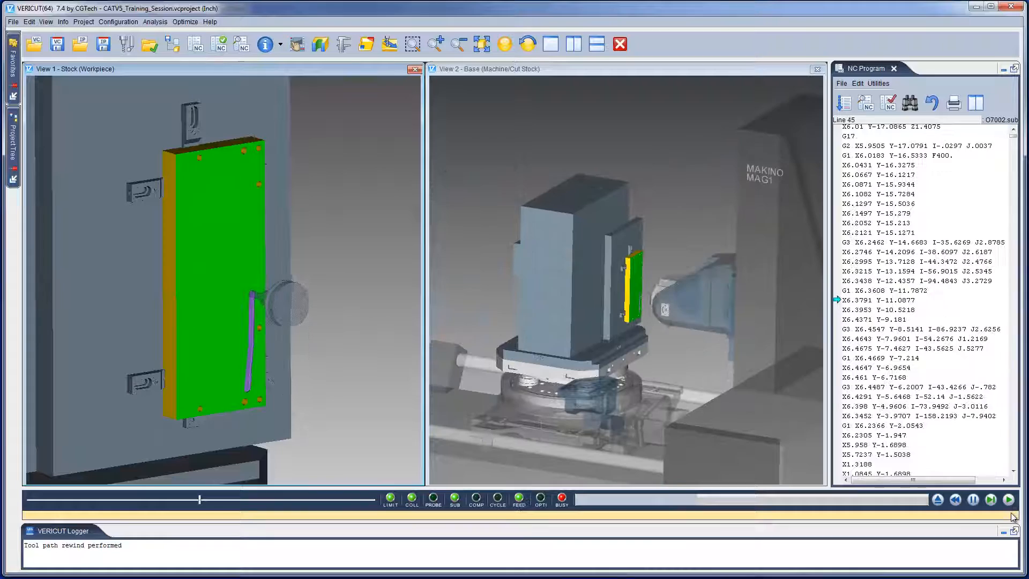
pyautogui.click(1009, 499)
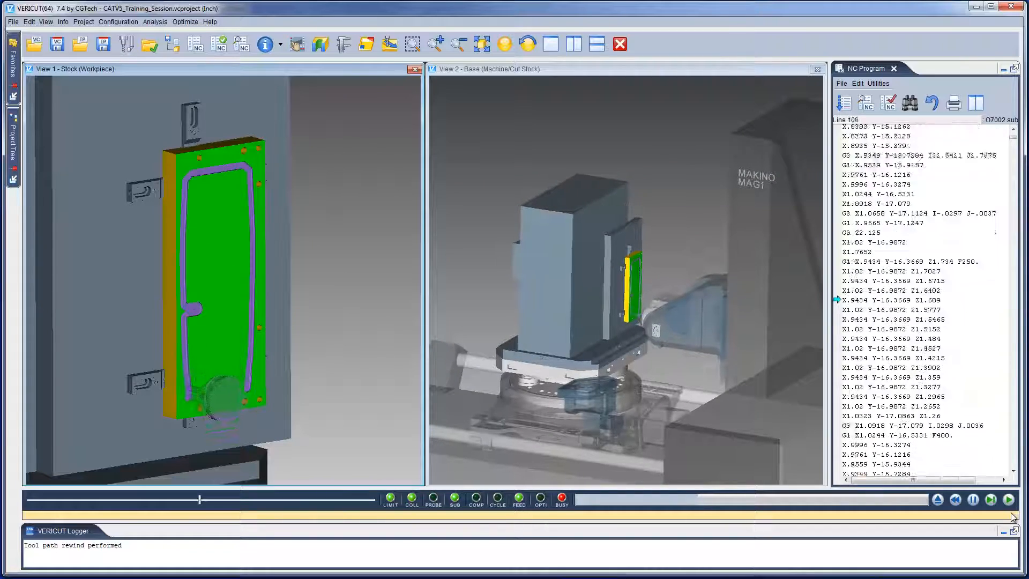
pyautogui.click(1008, 500)
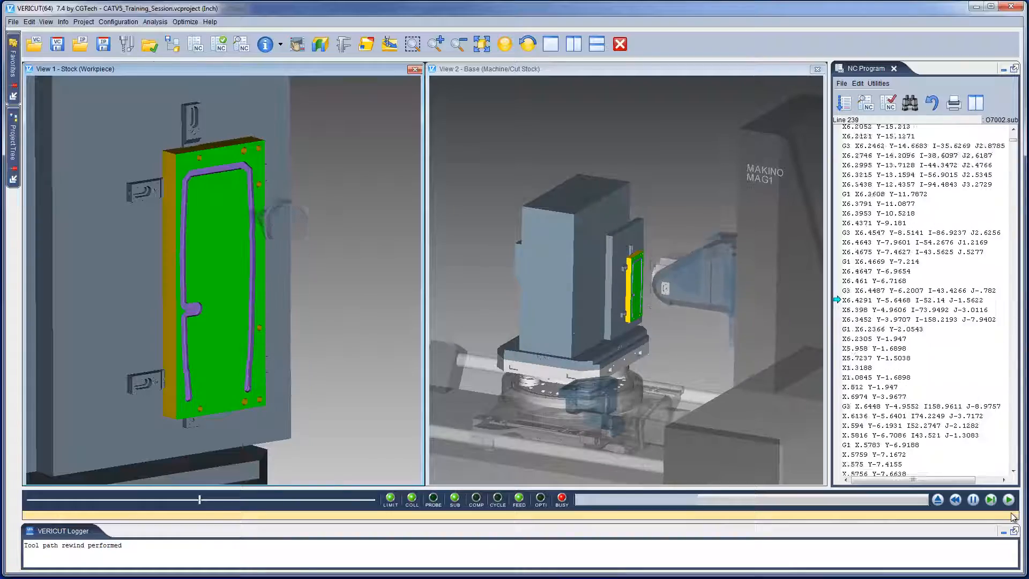
pyautogui.click(1008, 499)
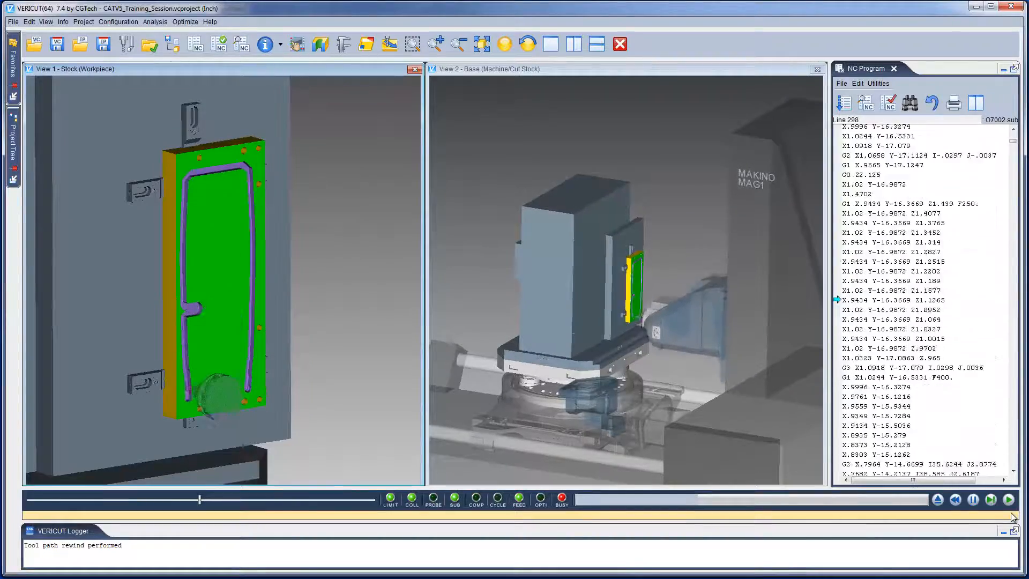
pyautogui.click(1009, 499)
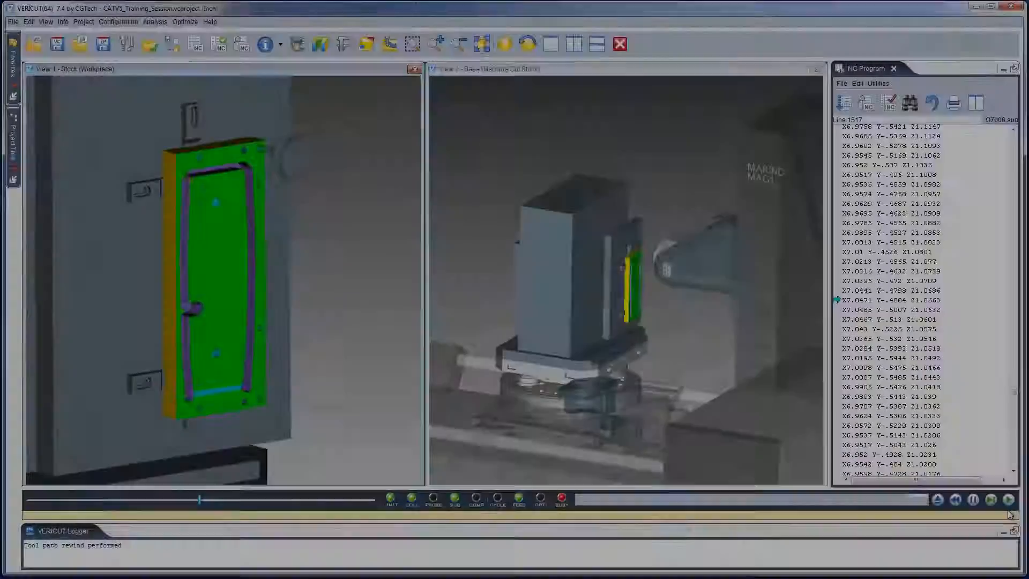
pyautogui.click(1006, 499)
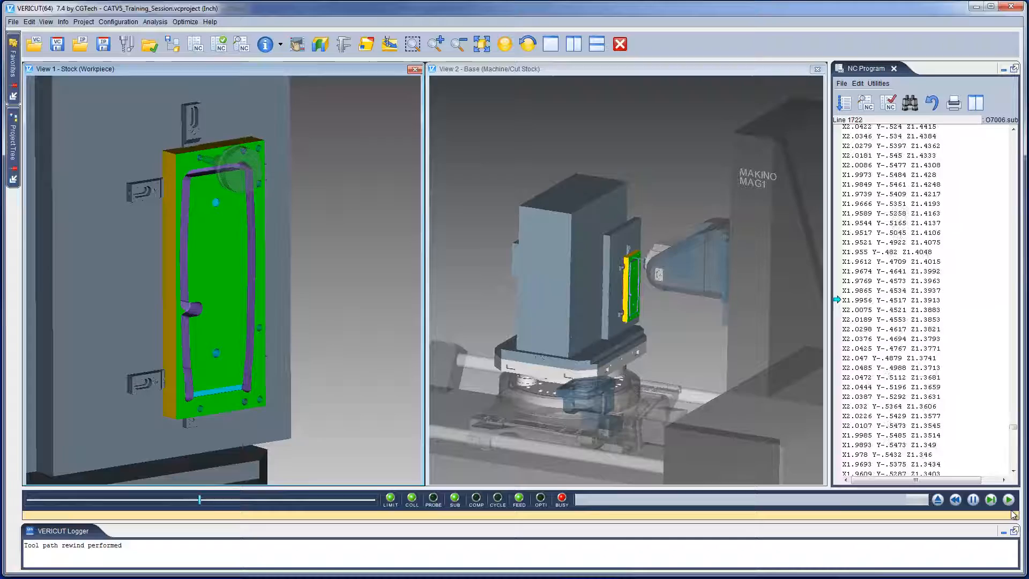
pyautogui.click(1010, 499)
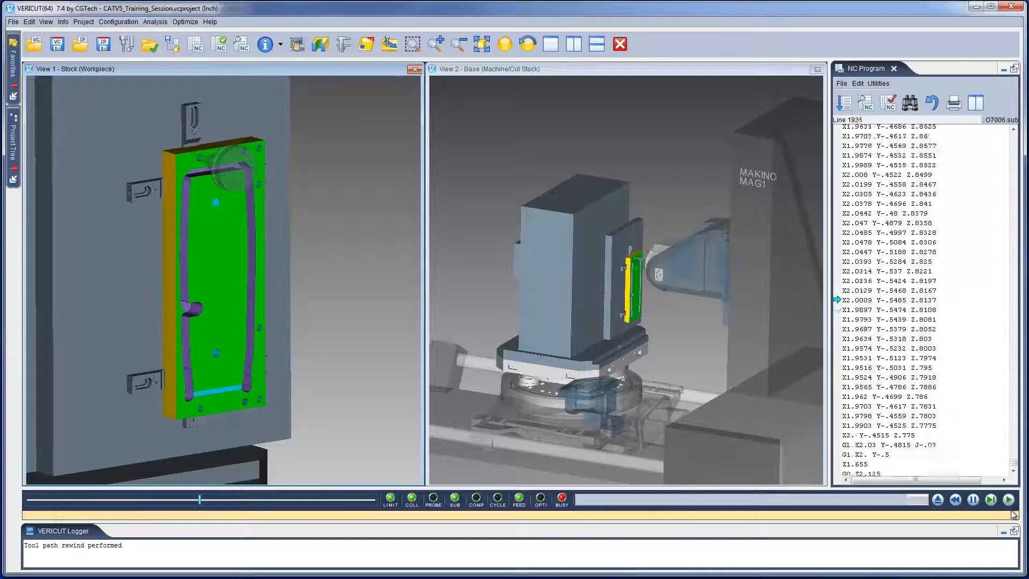
pyautogui.click(1009, 499)
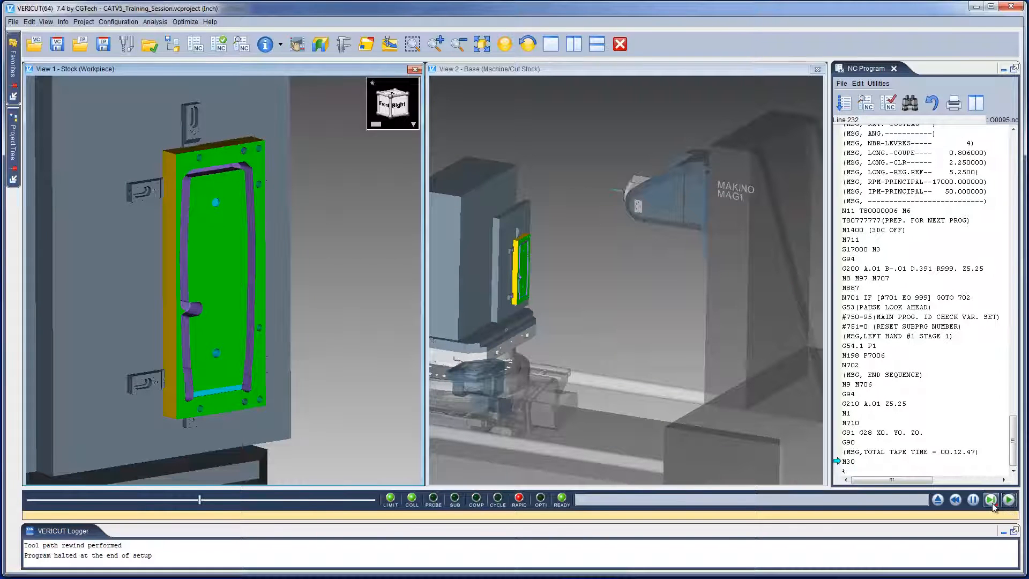
# - Advance to setup 2 and start cutting program O0096 on the backbolt-side stock
pyautogui.click(990, 499)
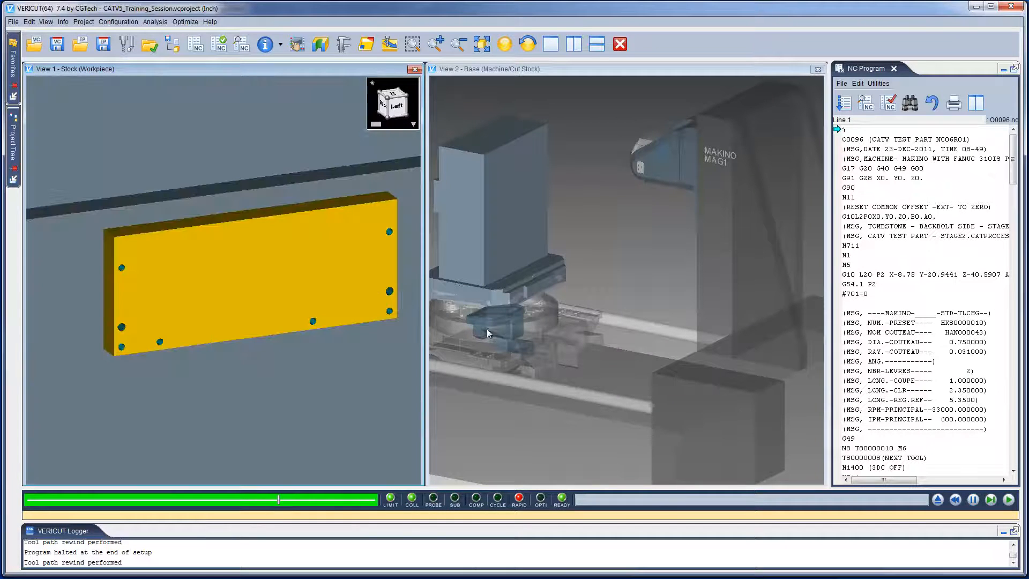
pyautogui.click(1006, 500)
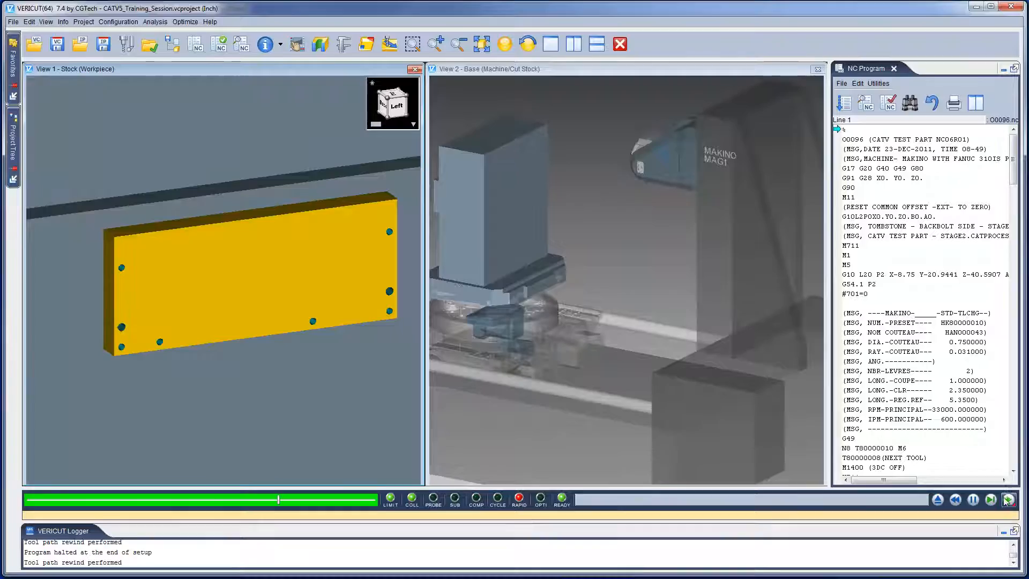
pyautogui.click(991, 499)
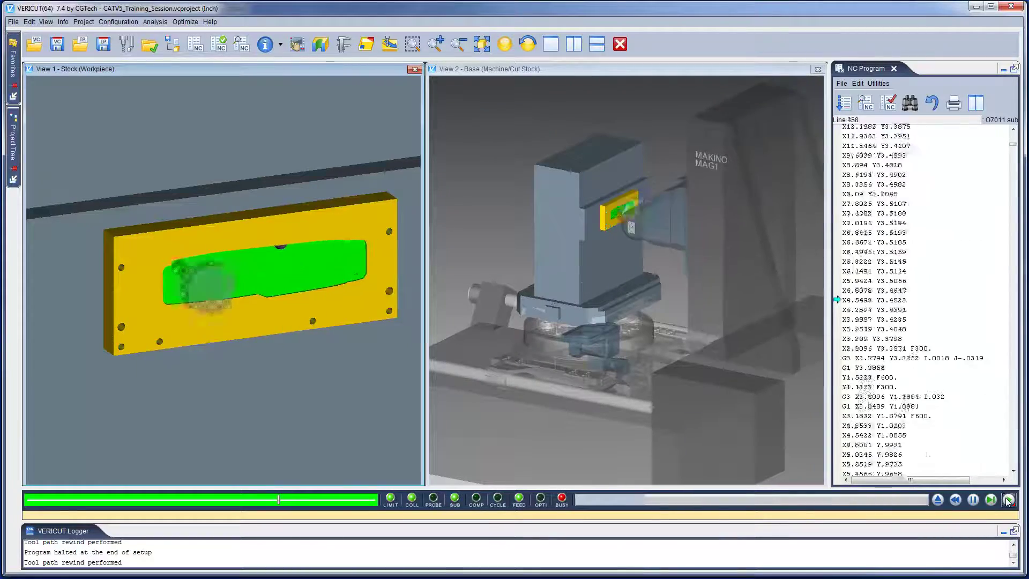
pyautogui.click(1008, 500)
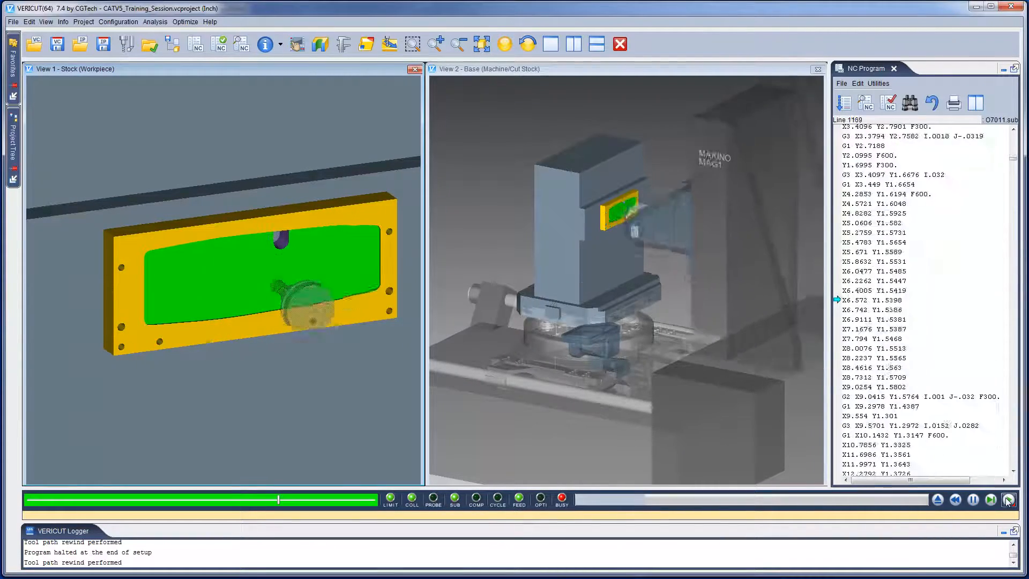
pyautogui.click(1008, 499)
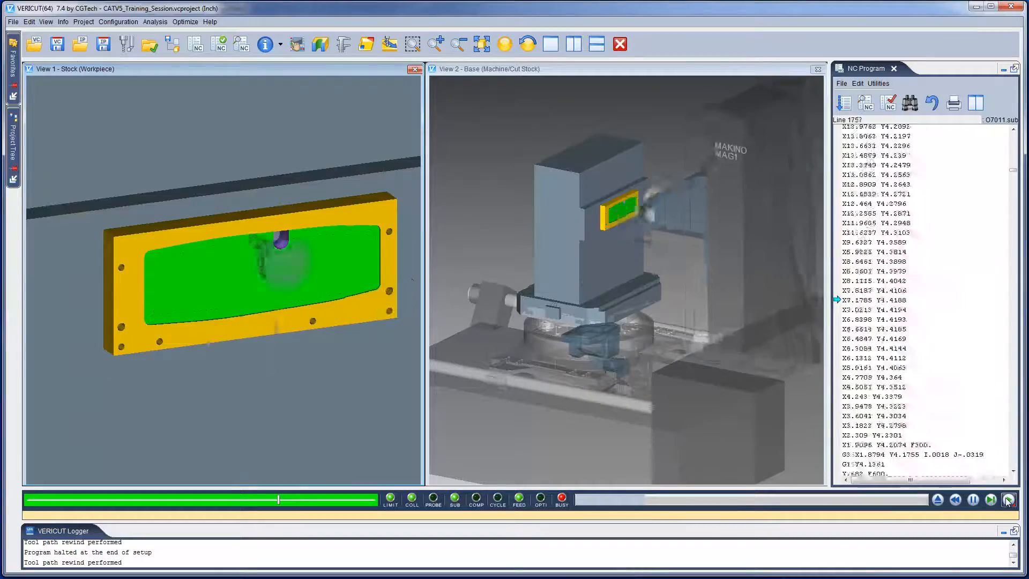
pyautogui.click(1007, 499)
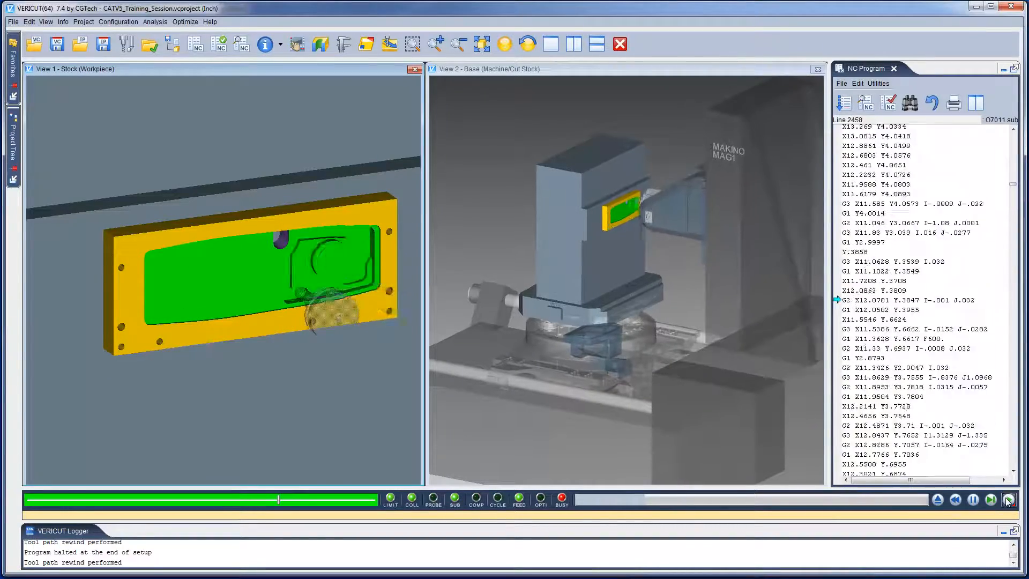